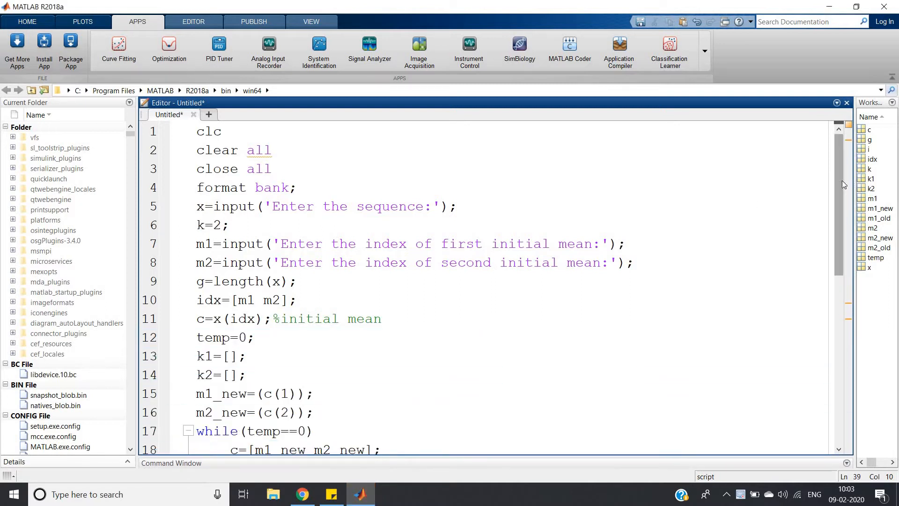
# Step: Scroll through the K-means script and highlight the k=2 line briefly
pyautogui.scroll(-3)
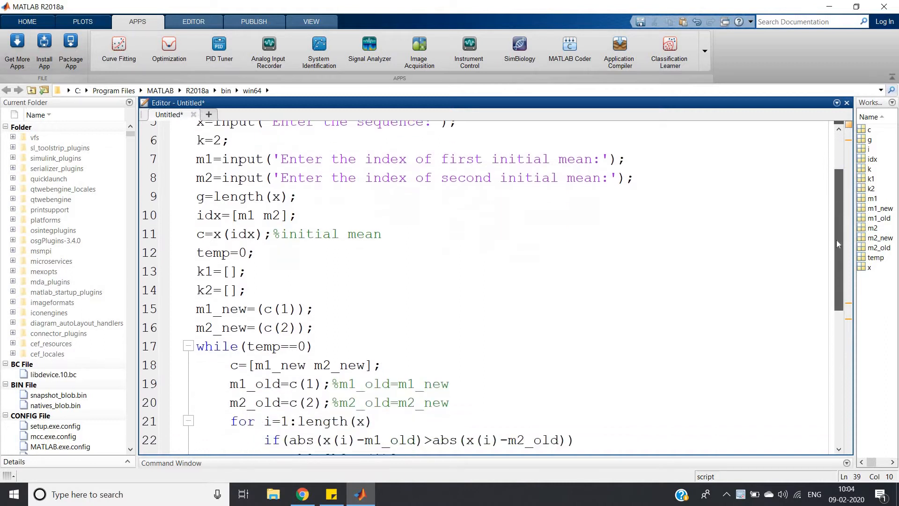
pyautogui.scroll(-3)
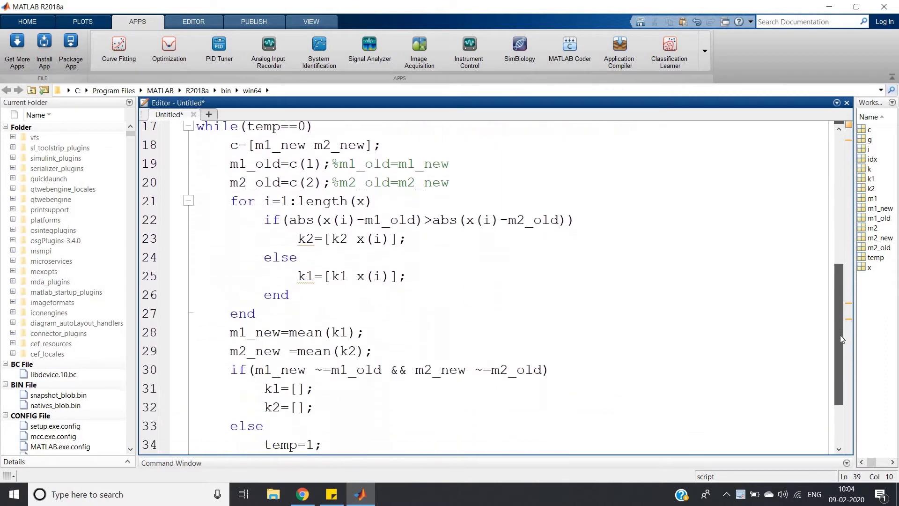
pyautogui.scroll(-3)
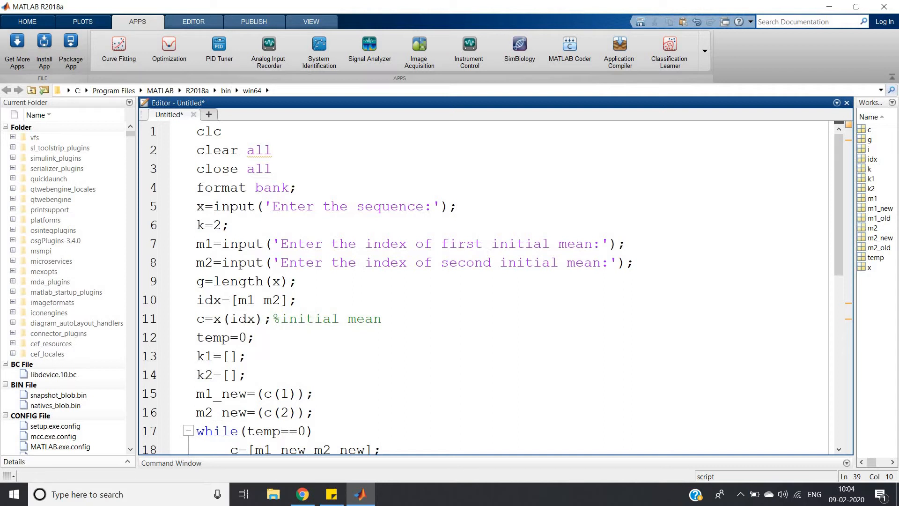
pyautogui.moveTo(799, 243)
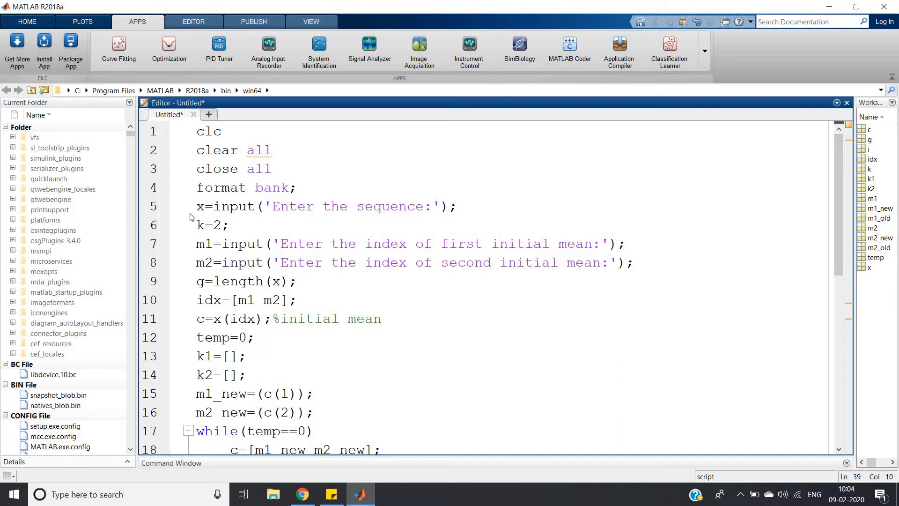
pyautogui.tripleClick(325, 206)
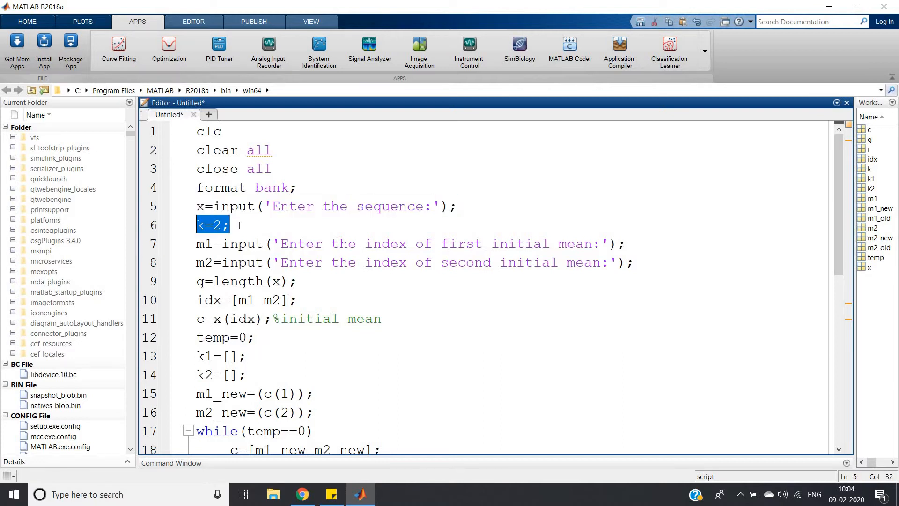
pyautogui.click(323, 244)
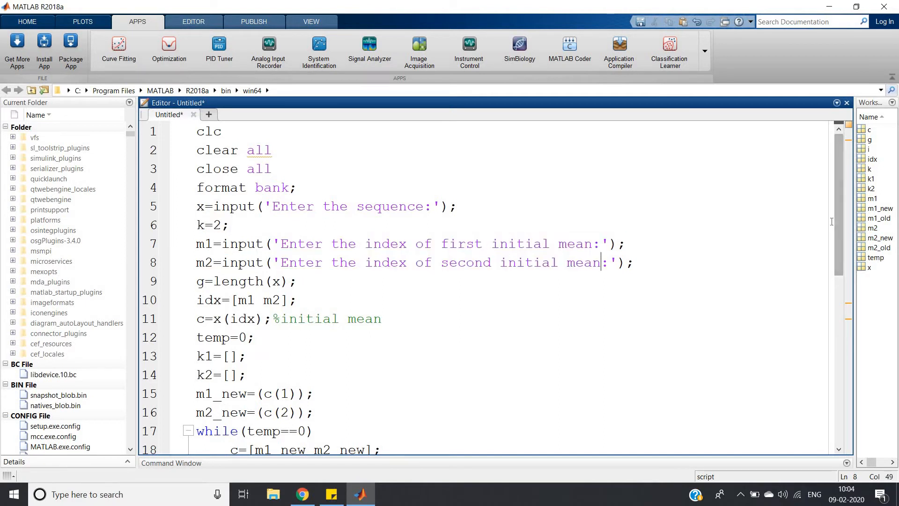
# Step: Scroll down to lines 22-39 where the two clusters are plotted with distinct markers
pyautogui.scroll(-3)
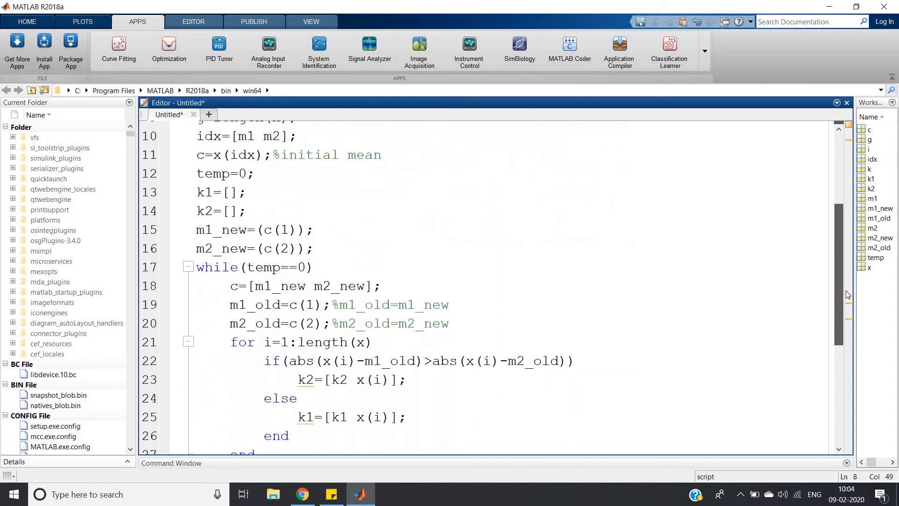
pyautogui.scroll(-3)
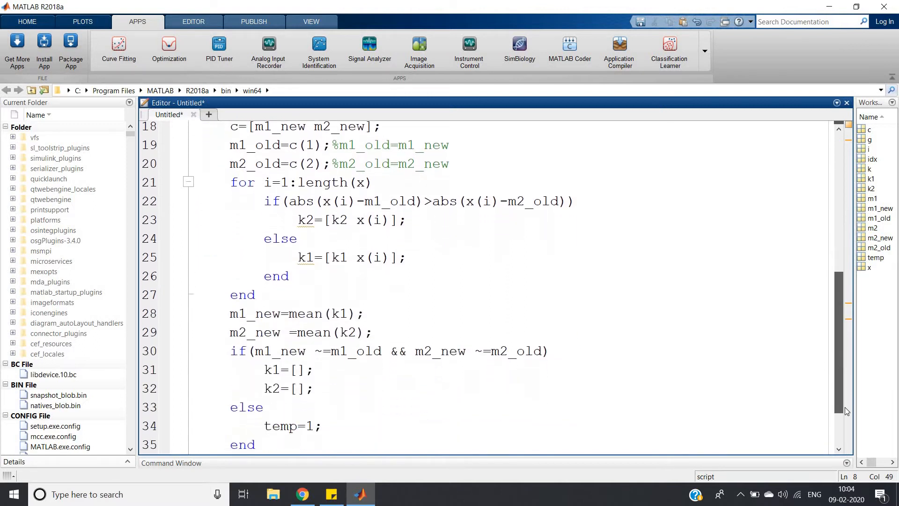
pyautogui.scroll(-3)
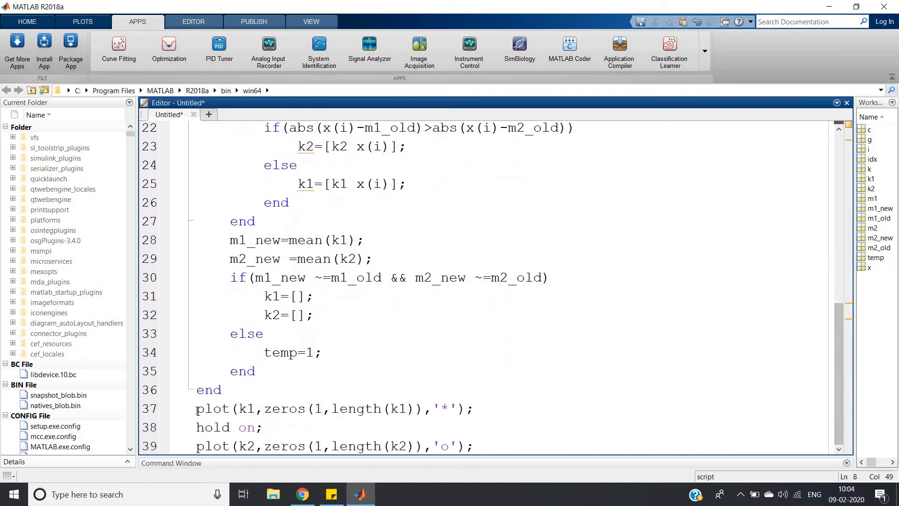
# Step: Review the convergence condition and zero-baseline plot lines, then expand the Command Window prompt
pyautogui.moveTo(195, 409); pyautogui.dragTo(262, 427)
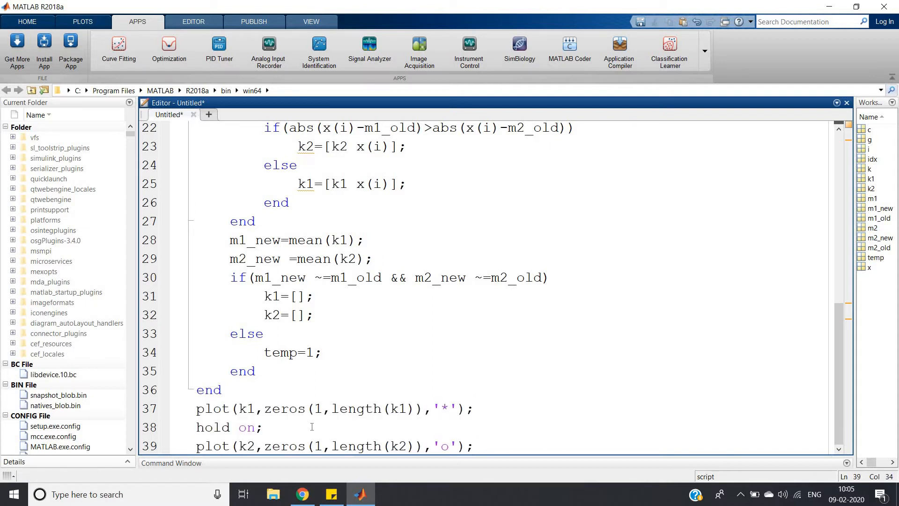
pyautogui.moveTo(388, 272)
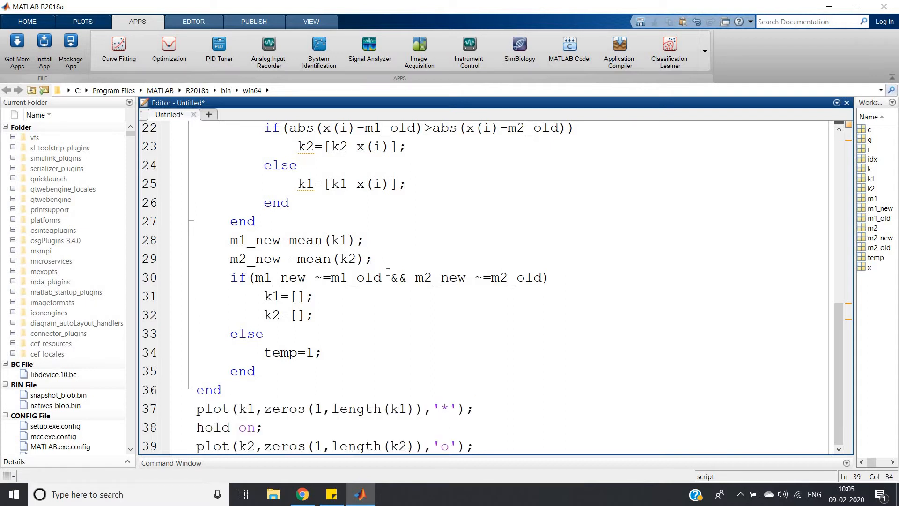
pyautogui.doubleClick(273, 295)
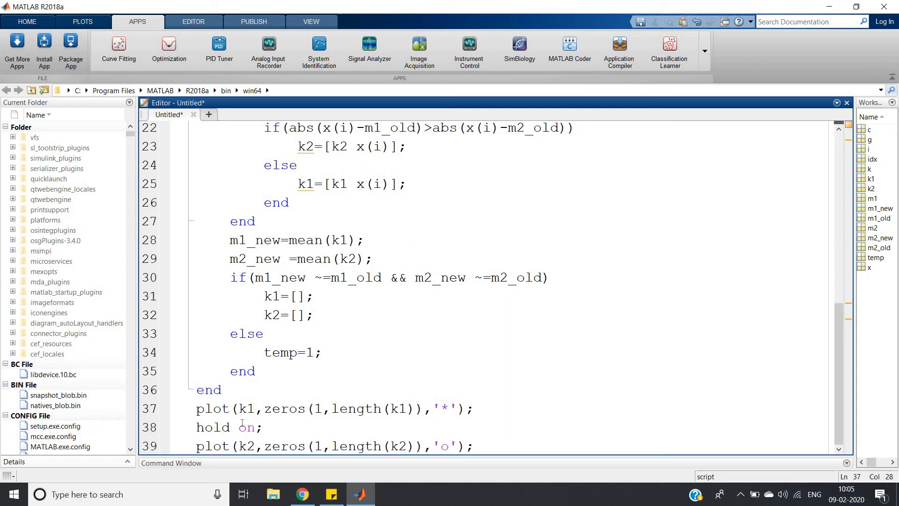
pyautogui.click(424, 408)
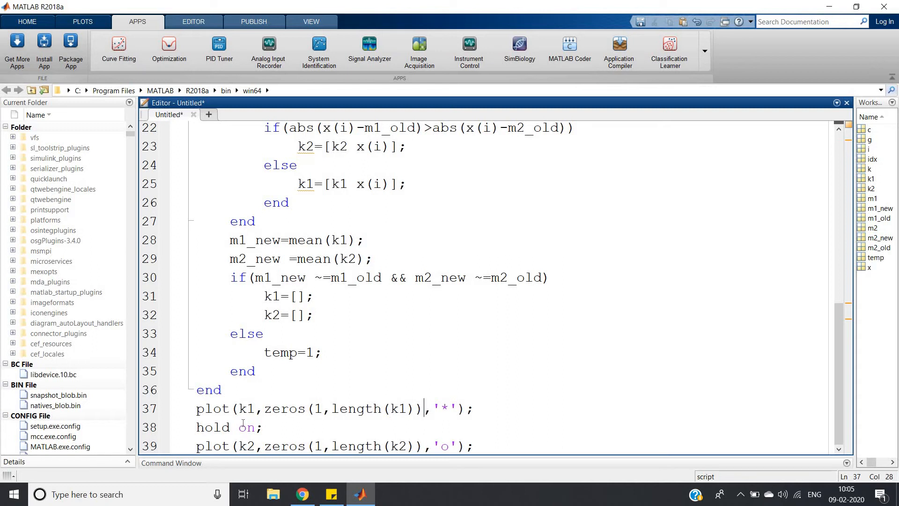
pyautogui.moveTo(369, 385)
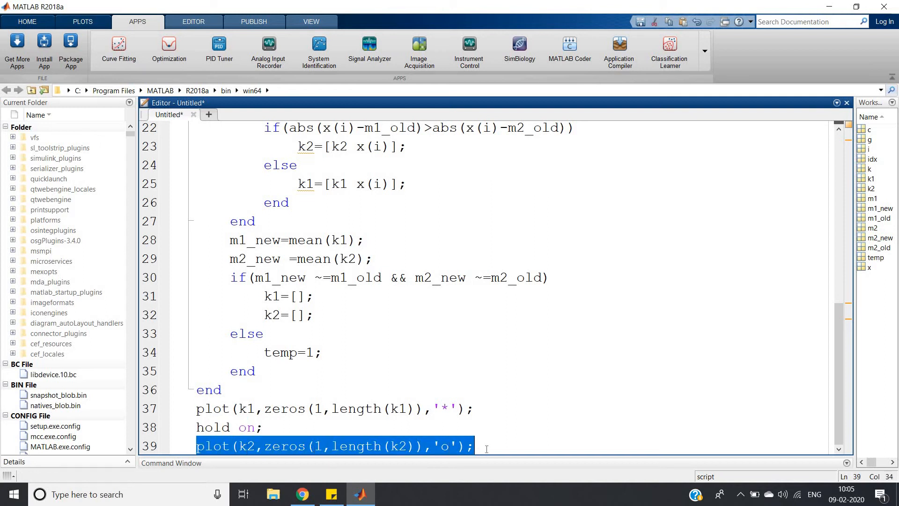
pyautogui.click(505, 336)
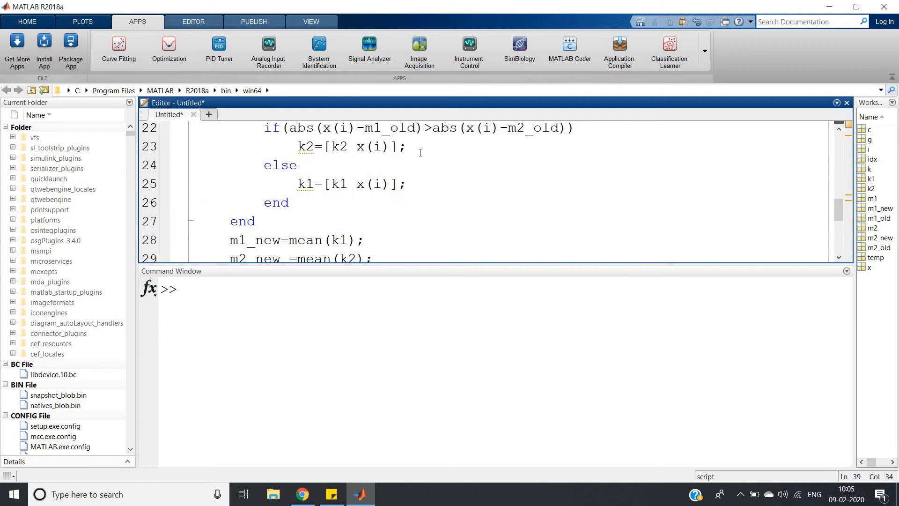
# Step: Run the k-means script so the Command Window asks 'Enter the sequence:'
pyautogui.rightClick(255, 241)
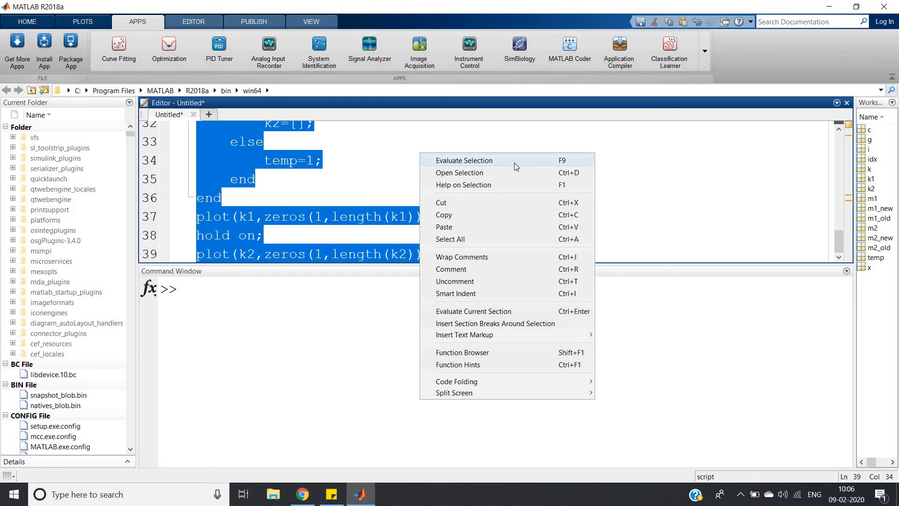
pyautogui.click(464, 160)
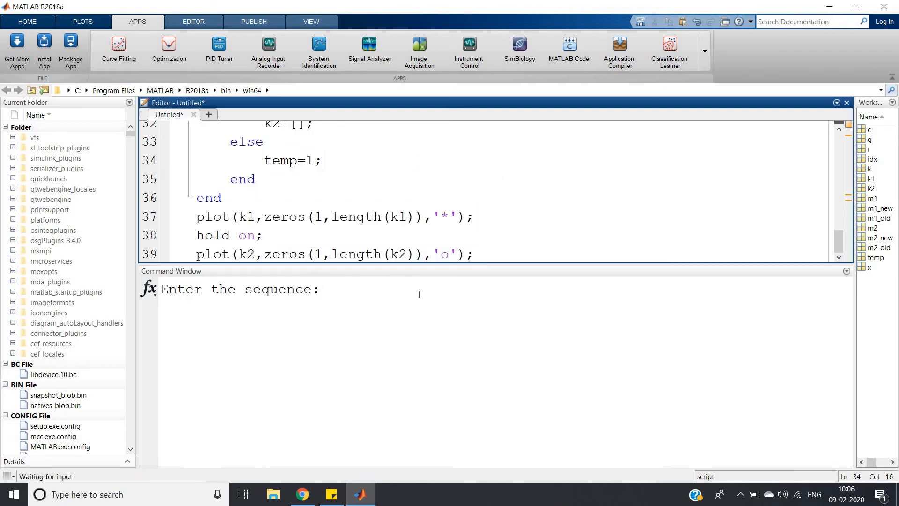
# Step: Enter the sequence [15,15,16,19,19,20,20,21,22,28,35,40,41,42,43,44,60,61,65] and initial mean index 3 to plot the two clusters
pyautogui.write('[]')
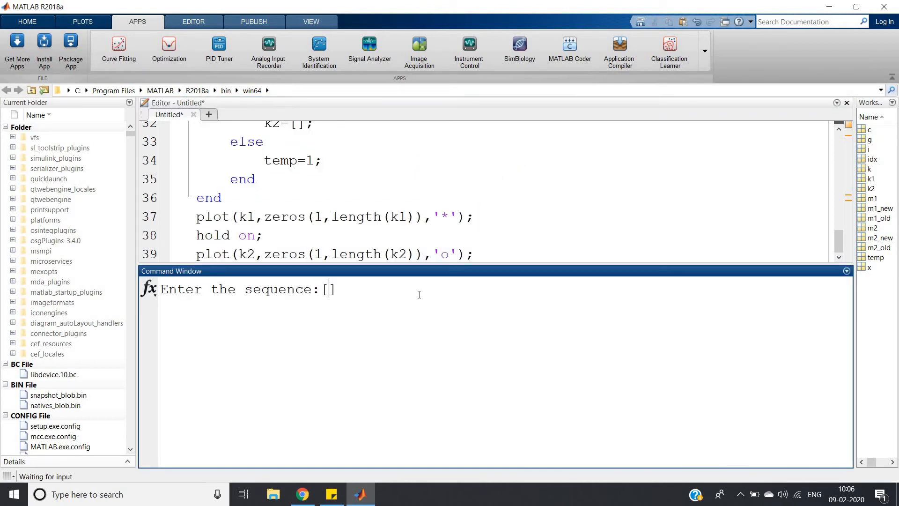
pyautogui.write('15,15,16,19,19,20,20,21,22,28,35,40,41,42,43,44,60,61,65')
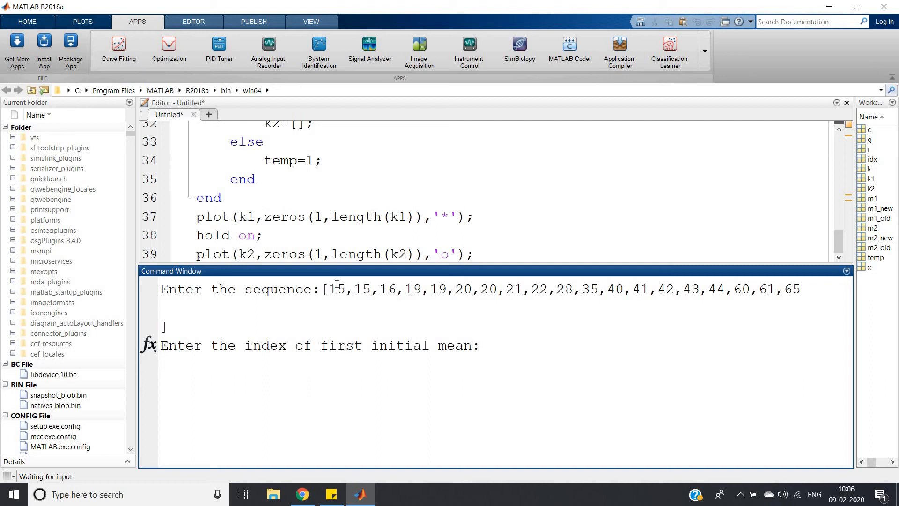
pyautogui.moveTo(329, 289); pyautogui.dragTo(397, 289)
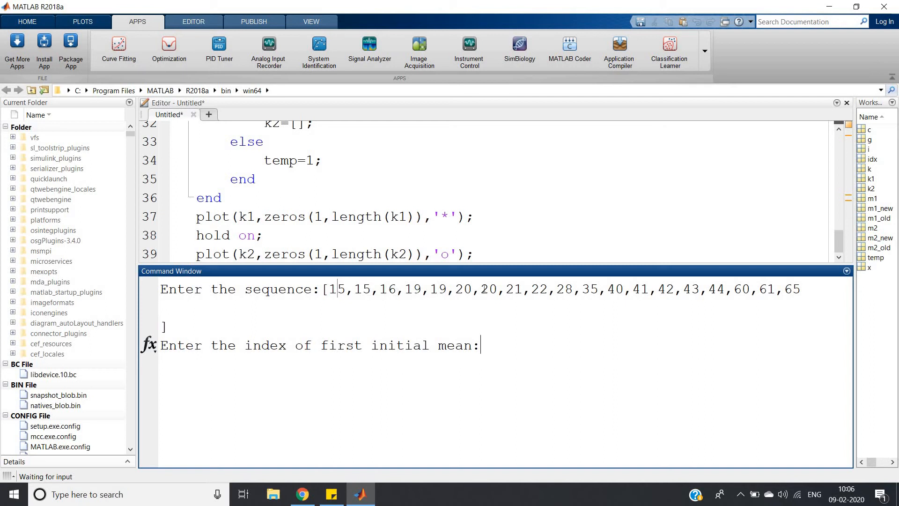
pyautogui.moveTo(527, 305)
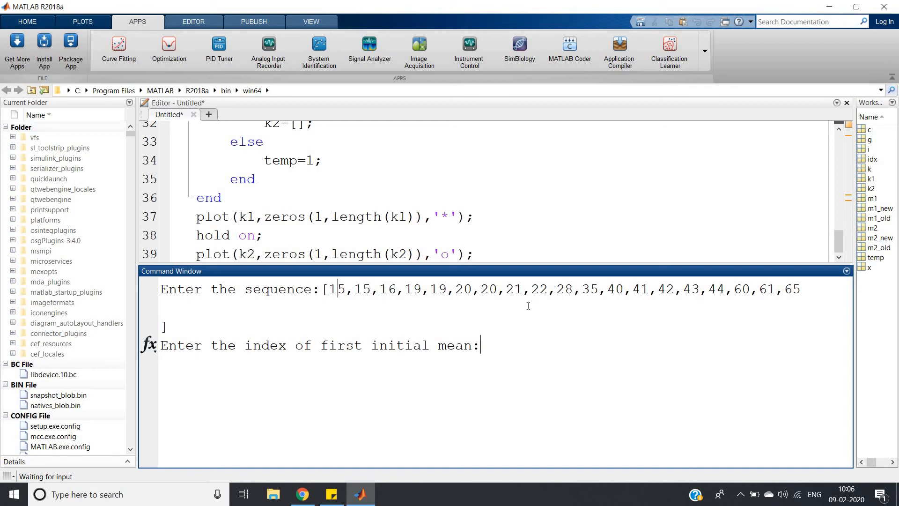
pyautogui.write('3')
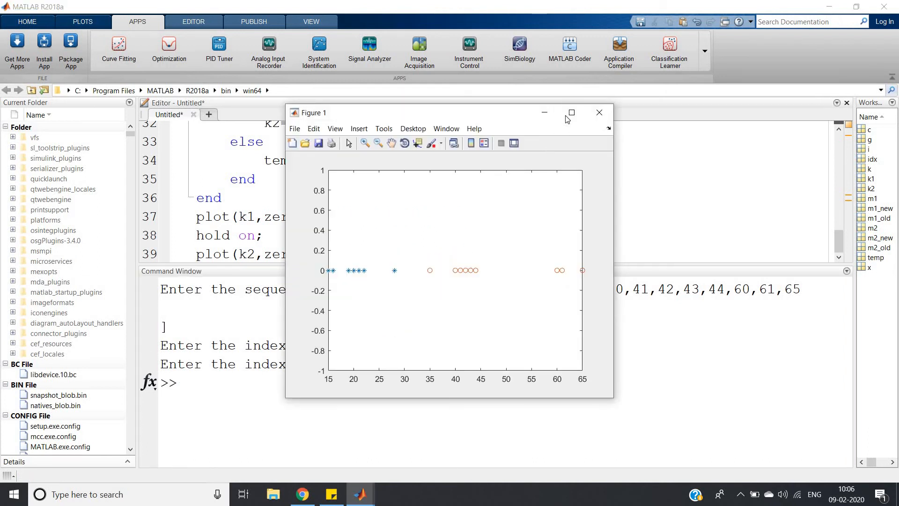
# Step: Maximize Figure 1 to inspect the star and circle clusters across the 15-65 range
pyautogui.click(572, 113)
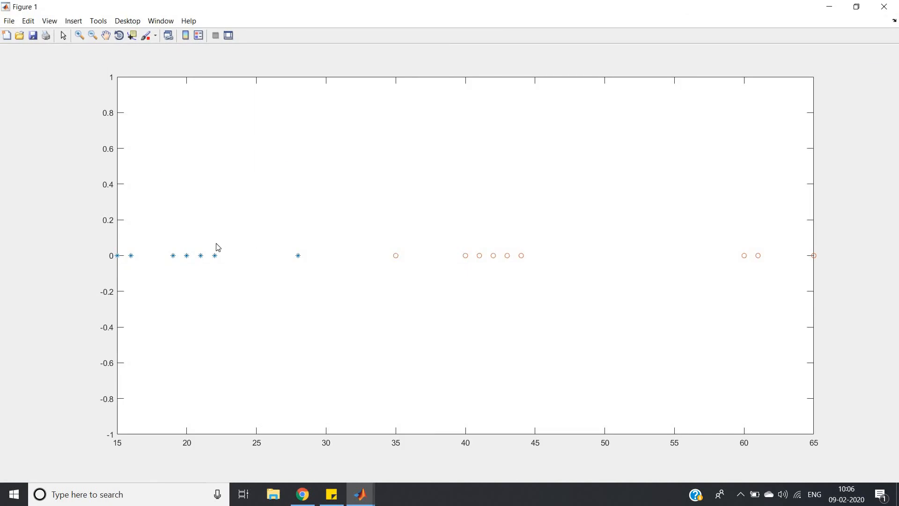
pyautogui.moveTo(469, 298)
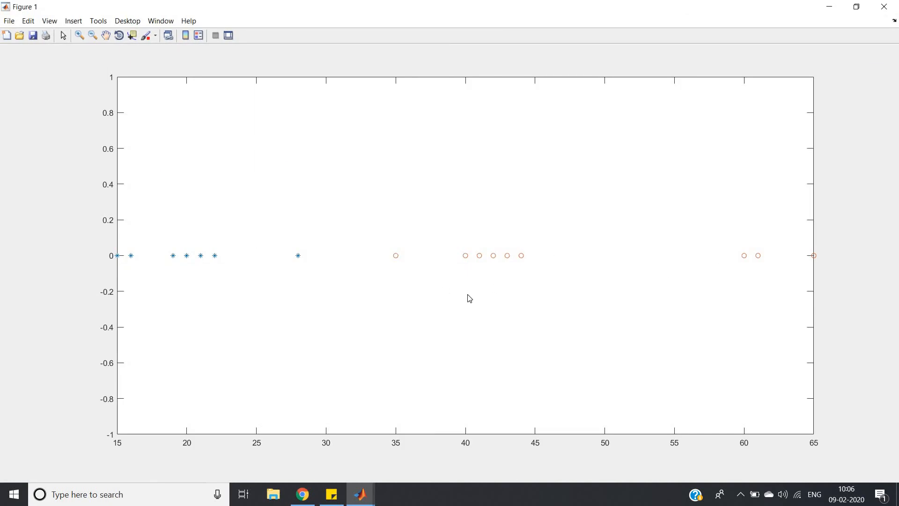
pyautogui.moveTo(103, 228)
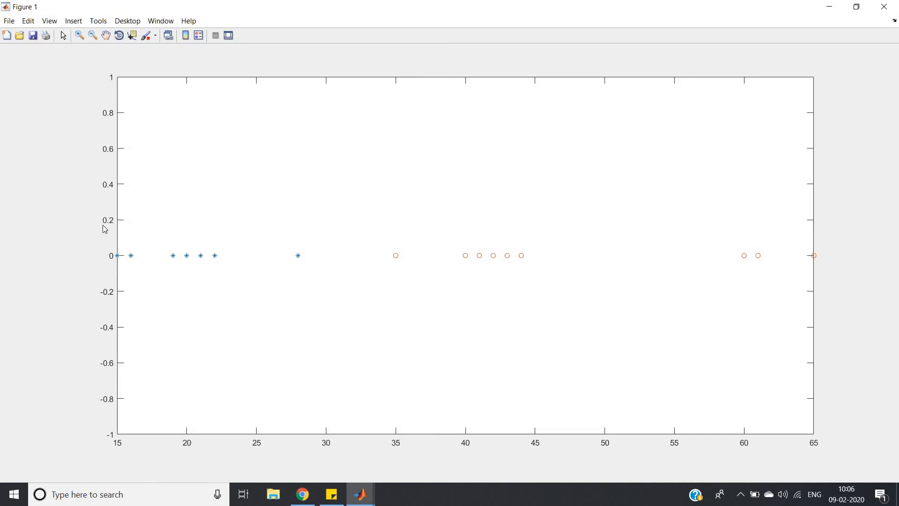
pyautogui.moveTo(490, 280)
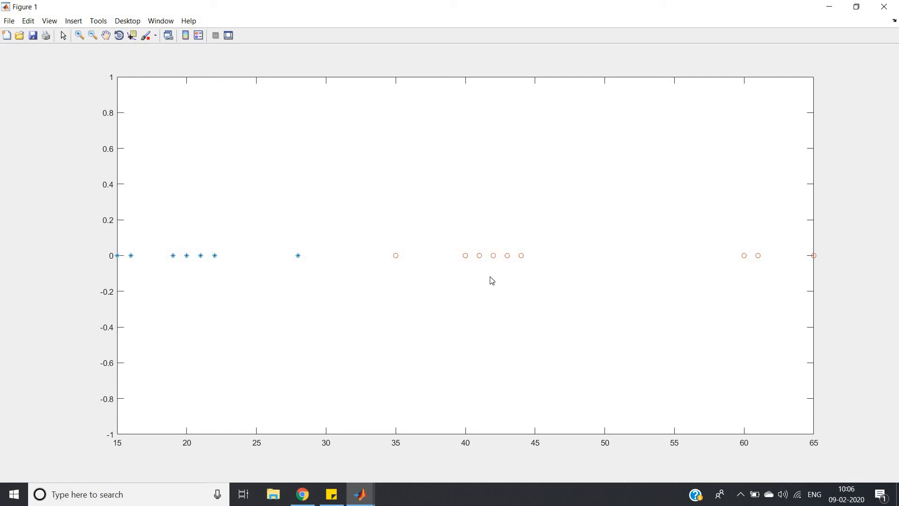
pyautogui.moveTo(796, 266)
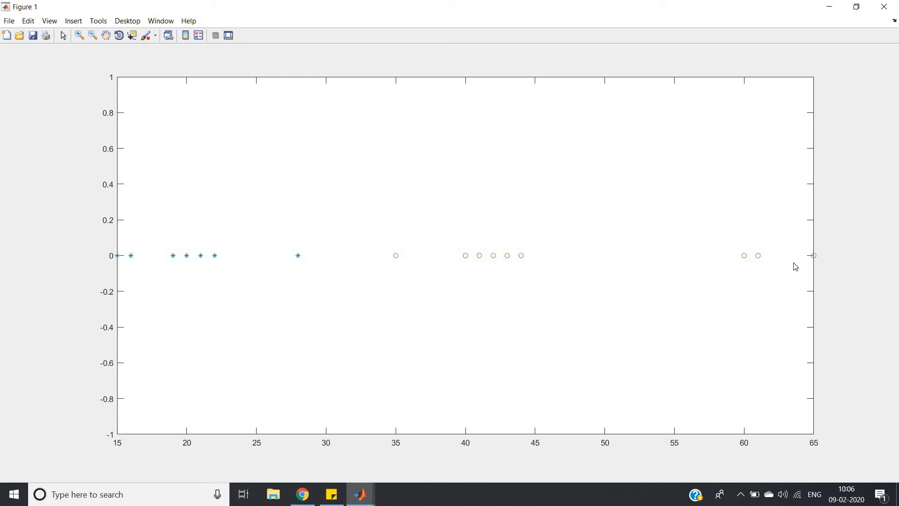
pyautogui.moveTo(472, 259)
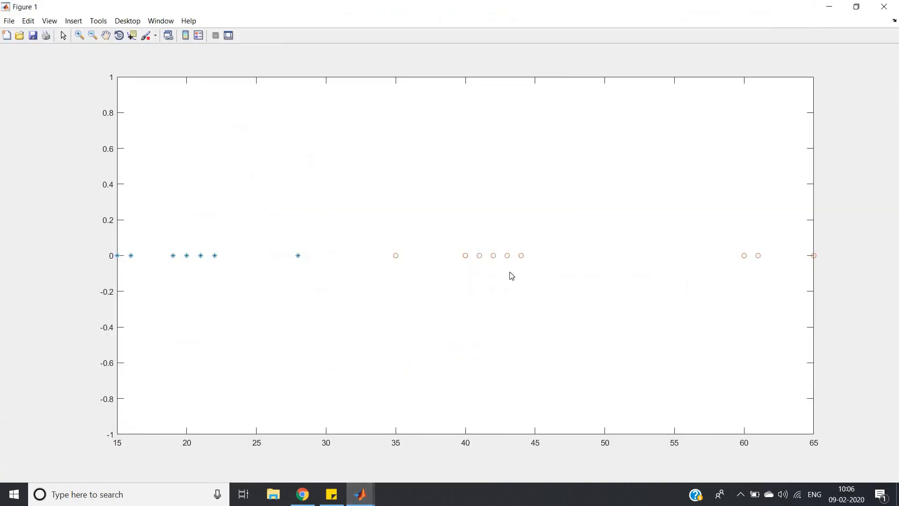
pyautogui.moveTo(97, 281)
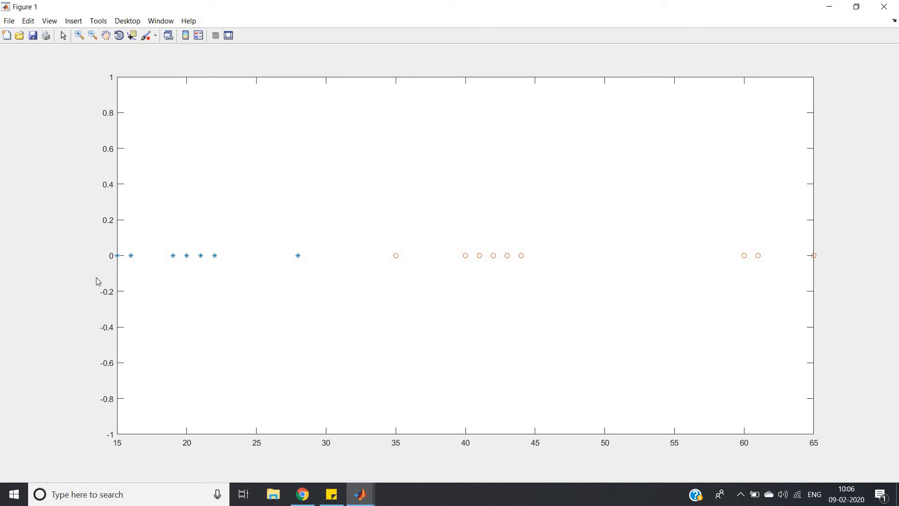
pyautogui.moveTo(213, 263)
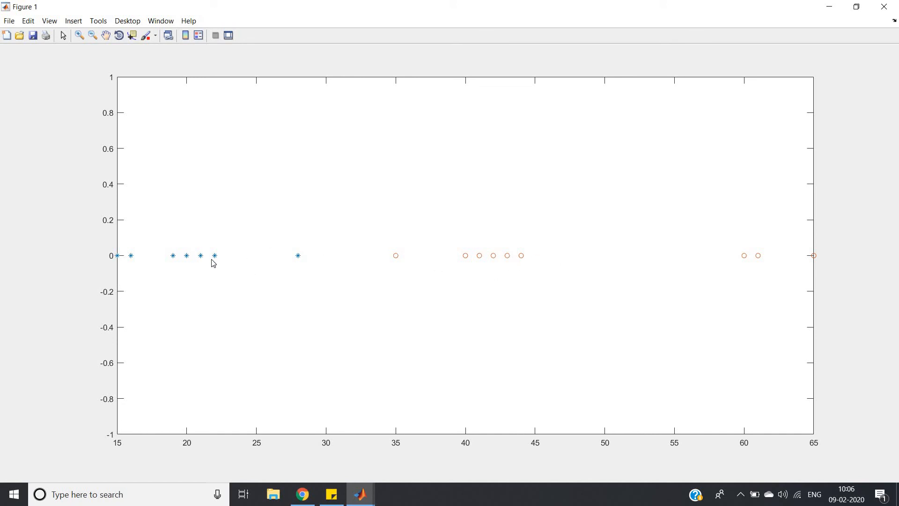
pyautogui.moveTo(239, 265)
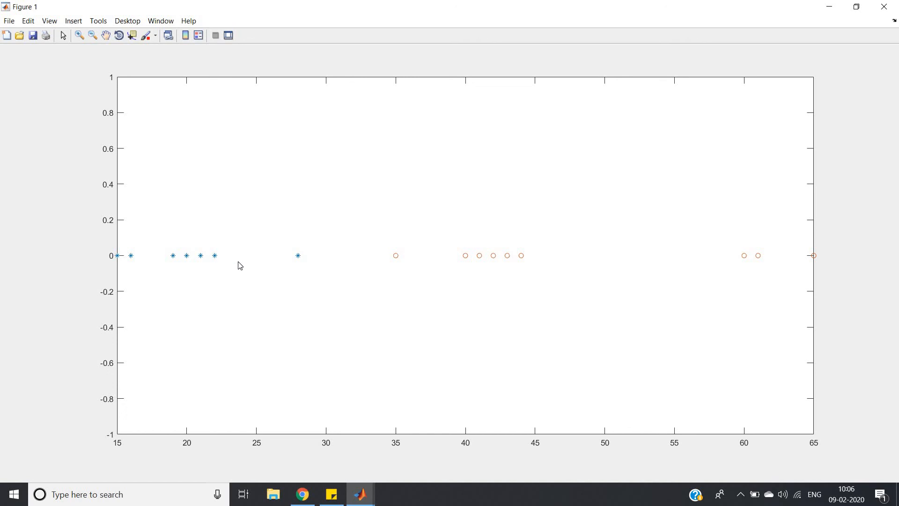
pyautogui.moveTo(277, 261)
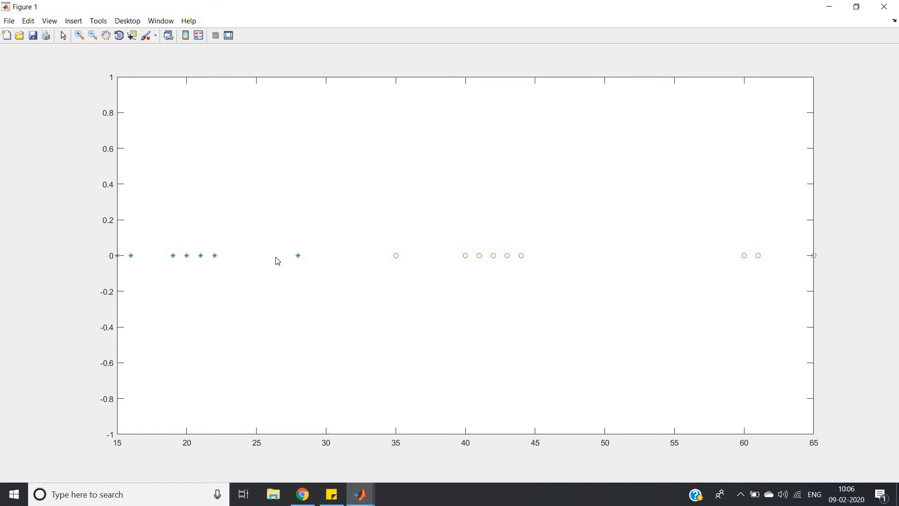